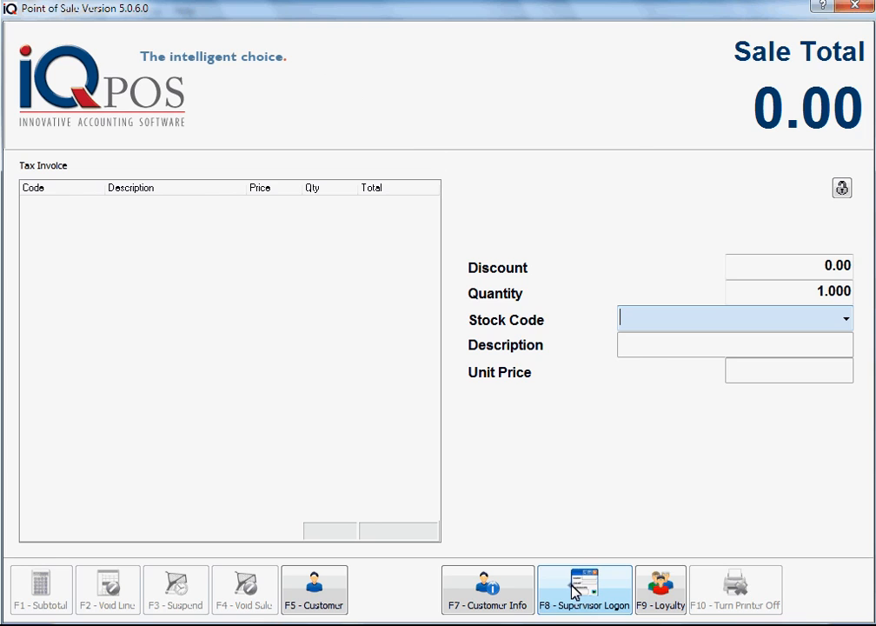
- Log on a supervisor through the F8 Supervisor Override to allow price overrides
{"action": "left_click", "coordinate": [584, 589]}
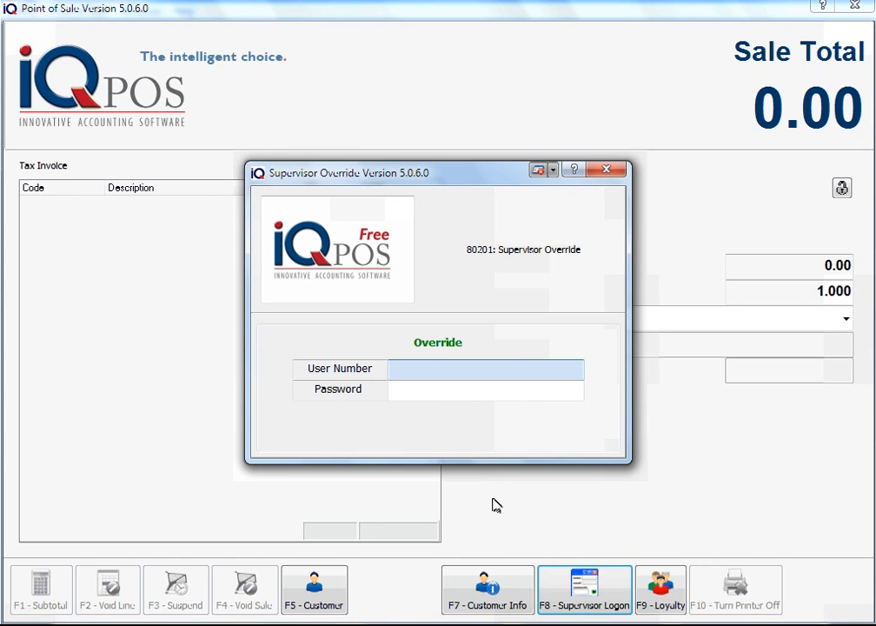
{"action": "type", "text": "***"}
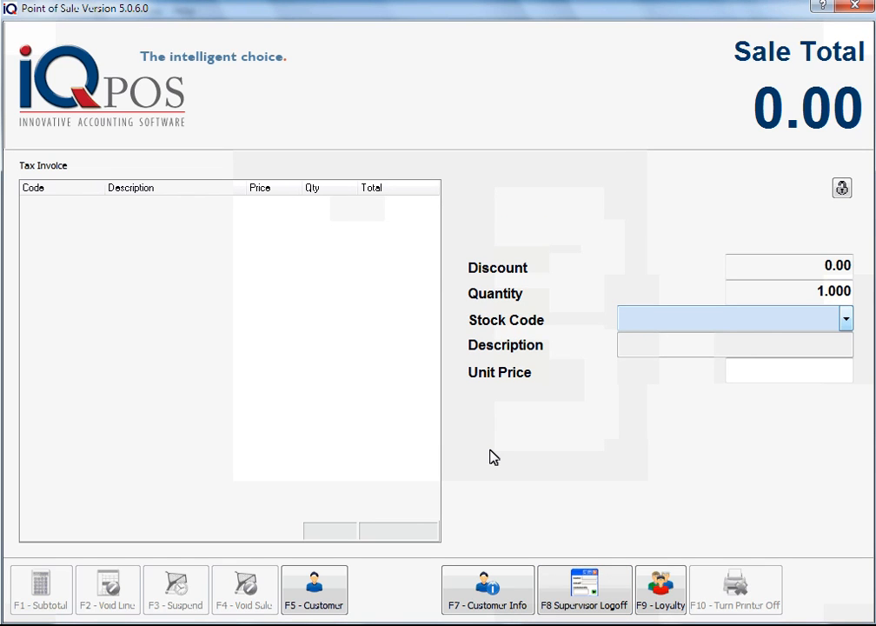
{"action": "mouse_move", "coordinate": [849, 354]}
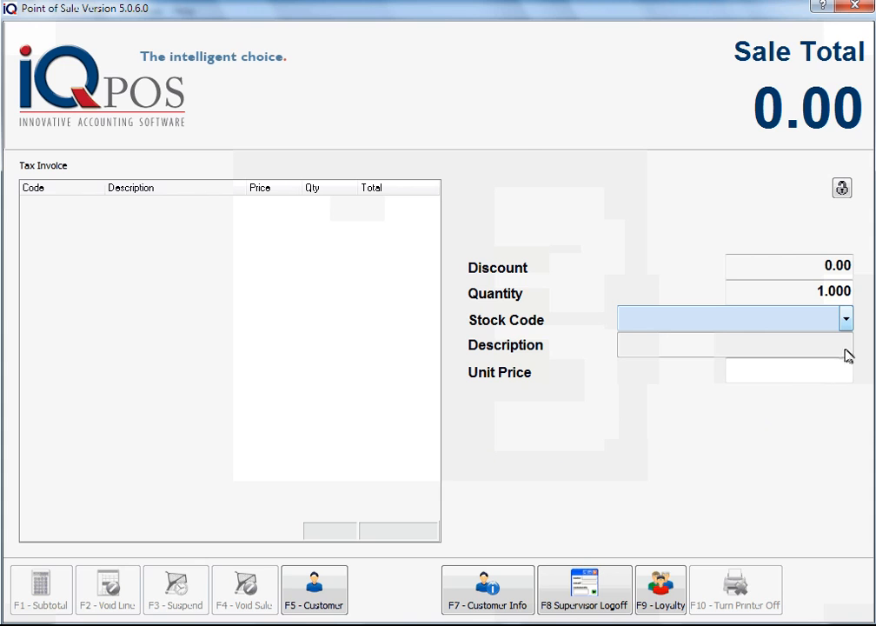
- Add stock item TSHG0101 T-Shirt Golf at an overridden unit price of 175.00
{"action": "left_click", "coordinate": [845, 318]}
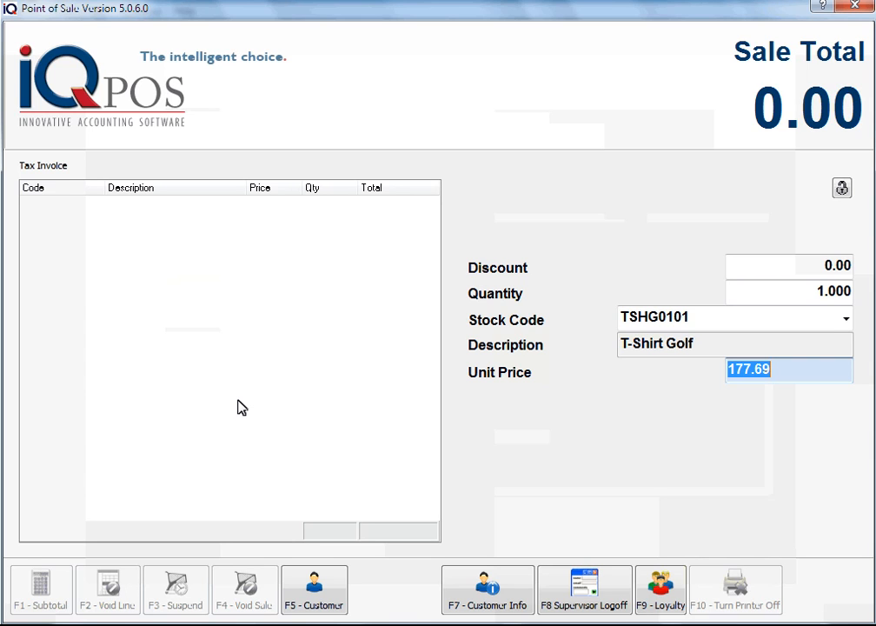
{"action": "type", "text": "175"}
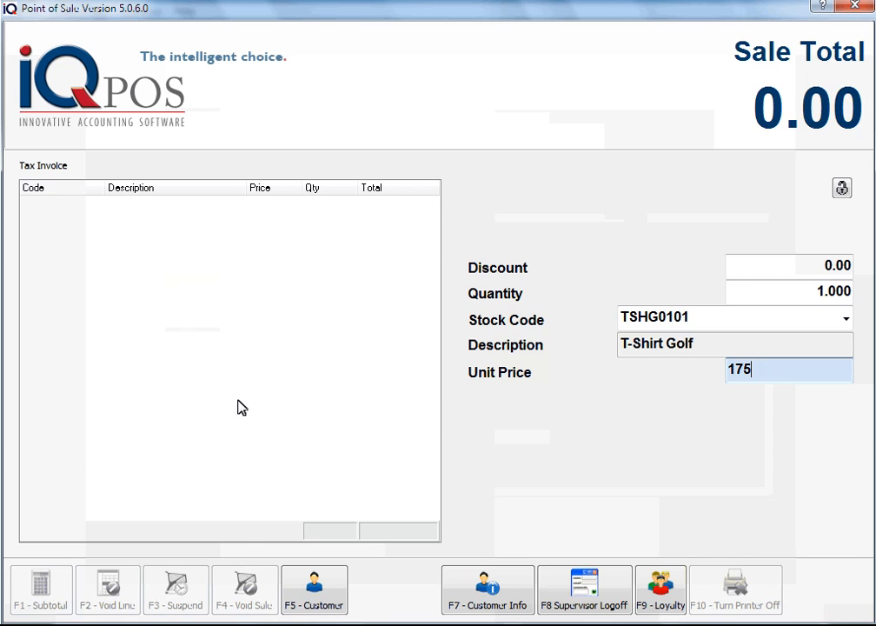
{"action": "type", "text": ".00"}
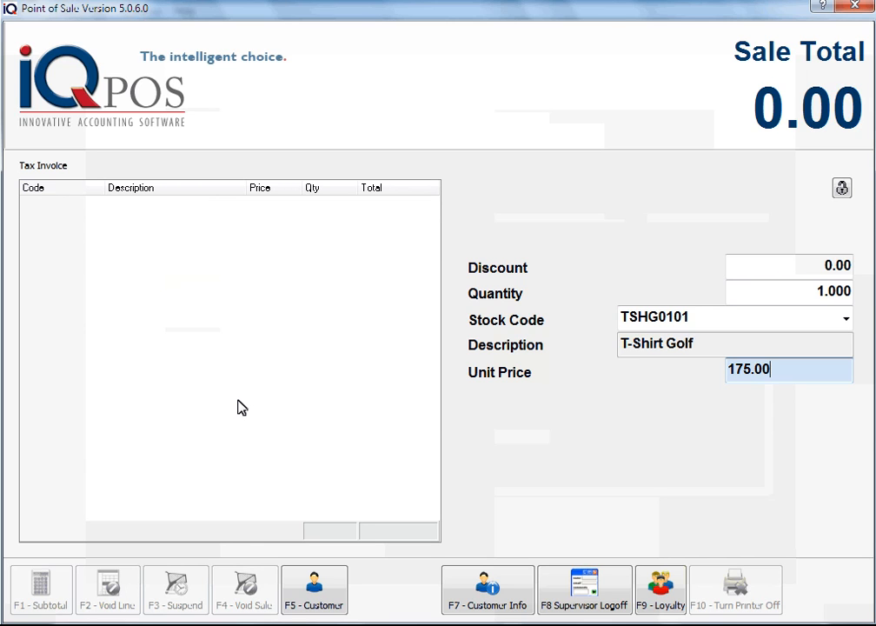
{"action": "key", "text": "enter"}
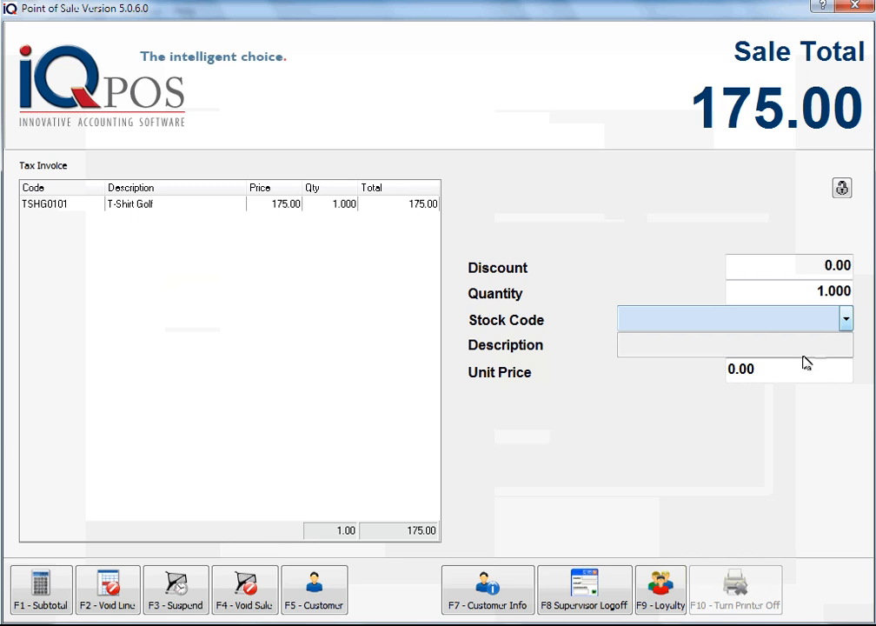
- Add a second TSHG0101 T-Shirt Golf at the original 177.69, total 352.69
{"action": "left_click", "coordinate": [845, 318]}
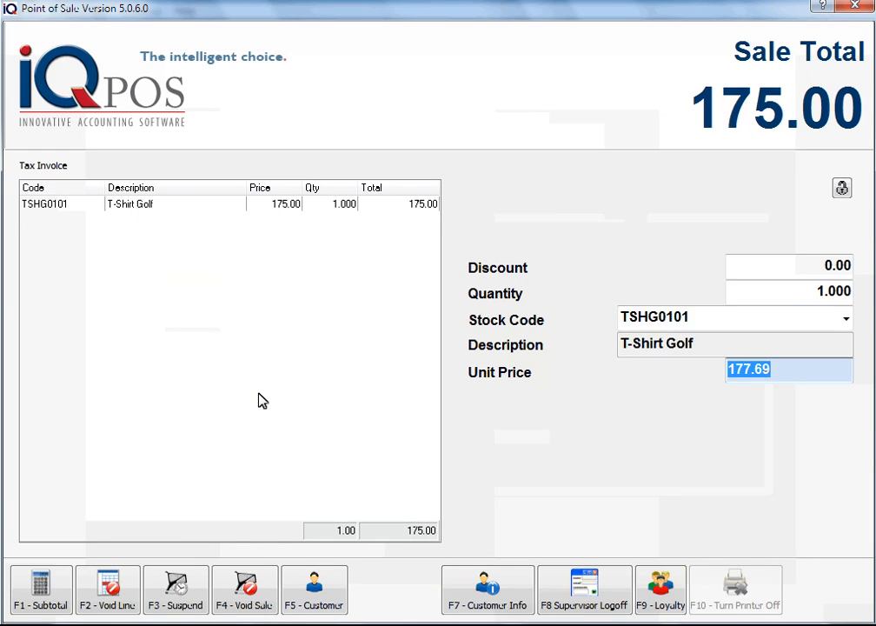
{"action": "key", "text": "enter"}
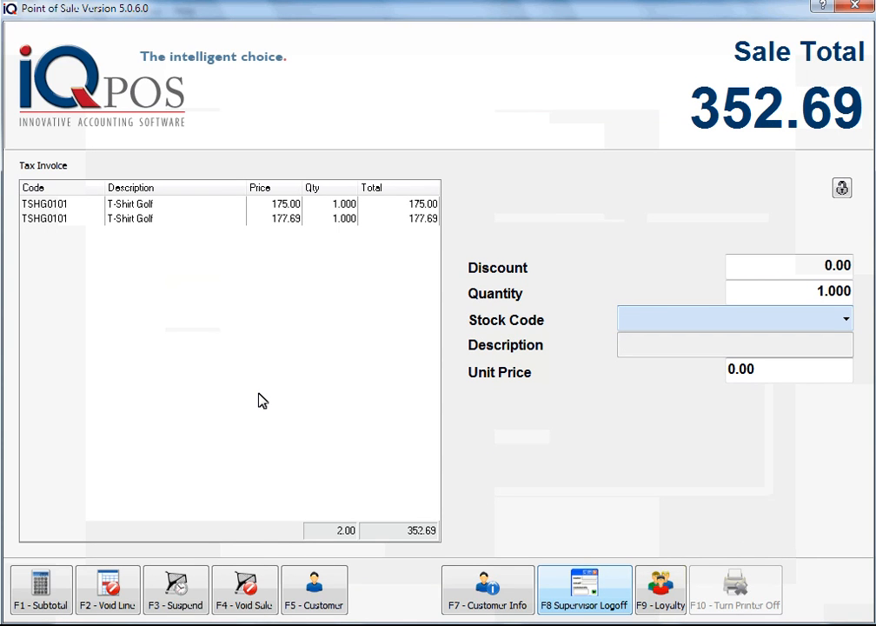